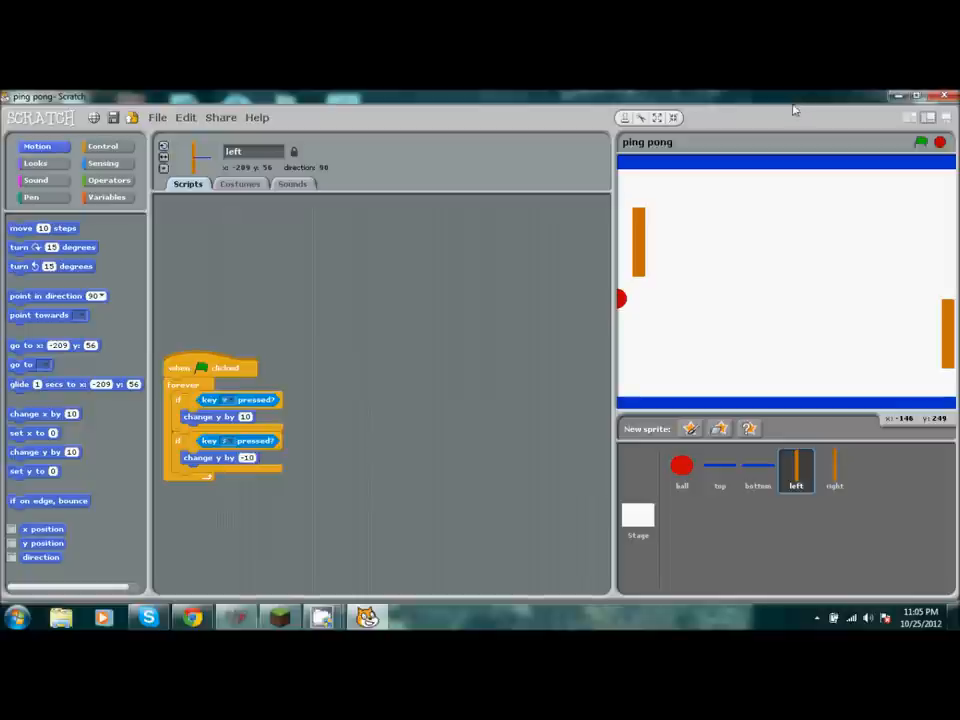
{"action": "mouse_move", "coordinate": [886, 133]}
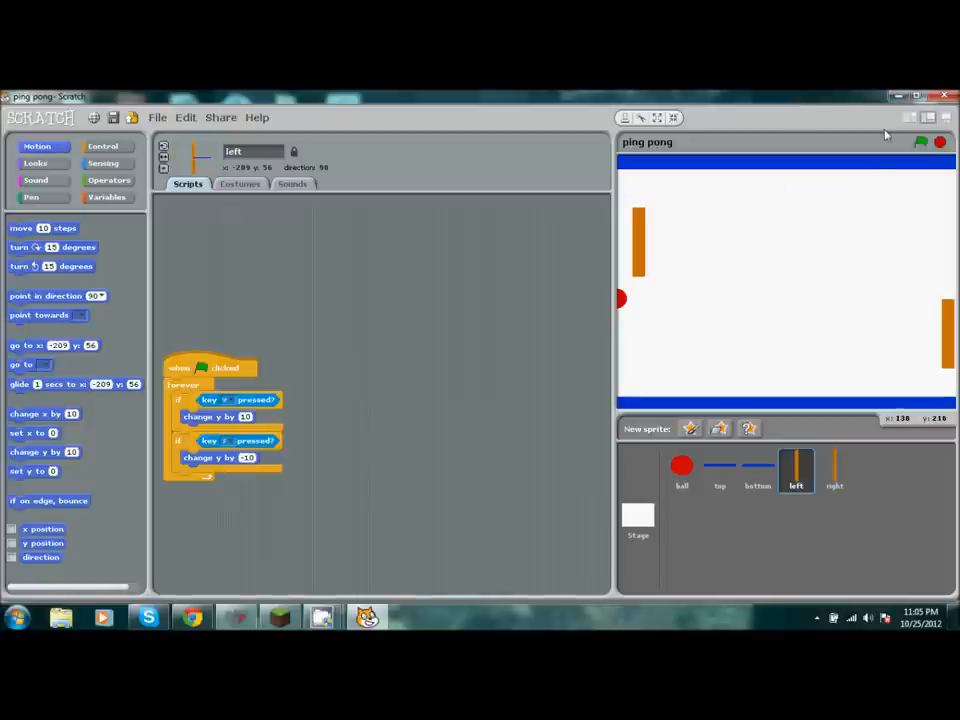
{"action": "mouse_move", "coordinate": [263, 318]}
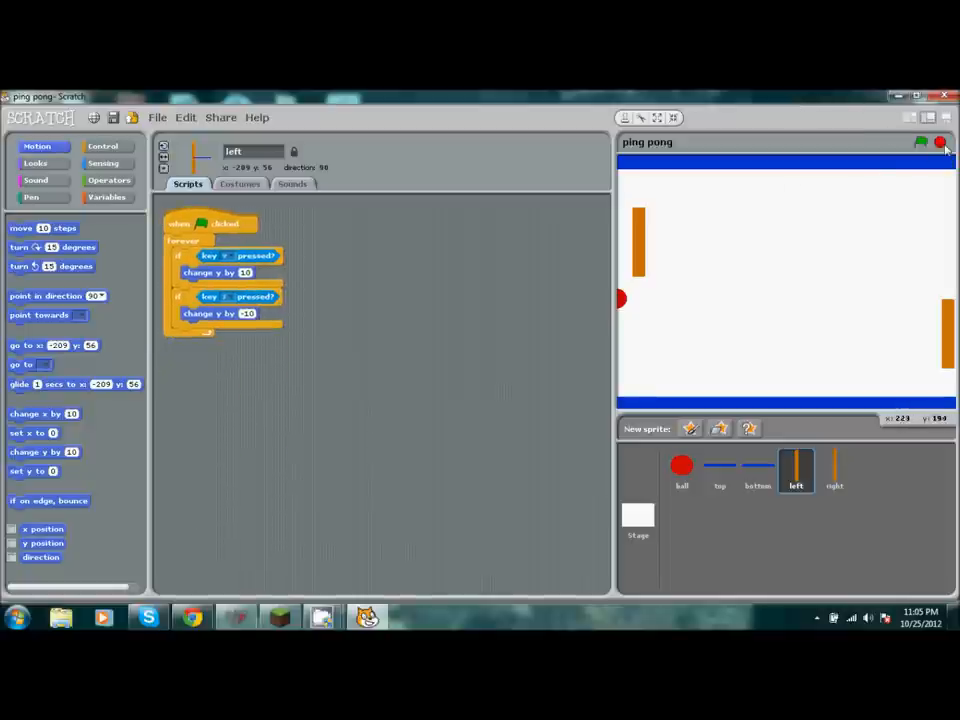
Test-run the ping pong game with the green flag, restart it, then stop it.
{"action": "left_click", "coordinate": [921, 143]}
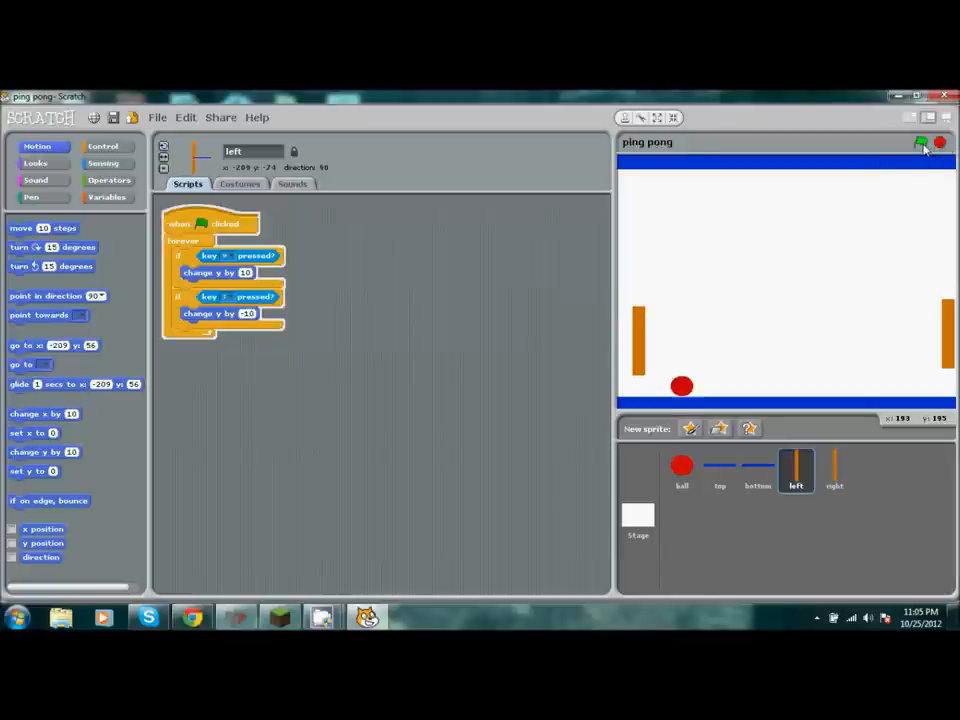
{"action": "left_click", "coordinate": [921, 143]}
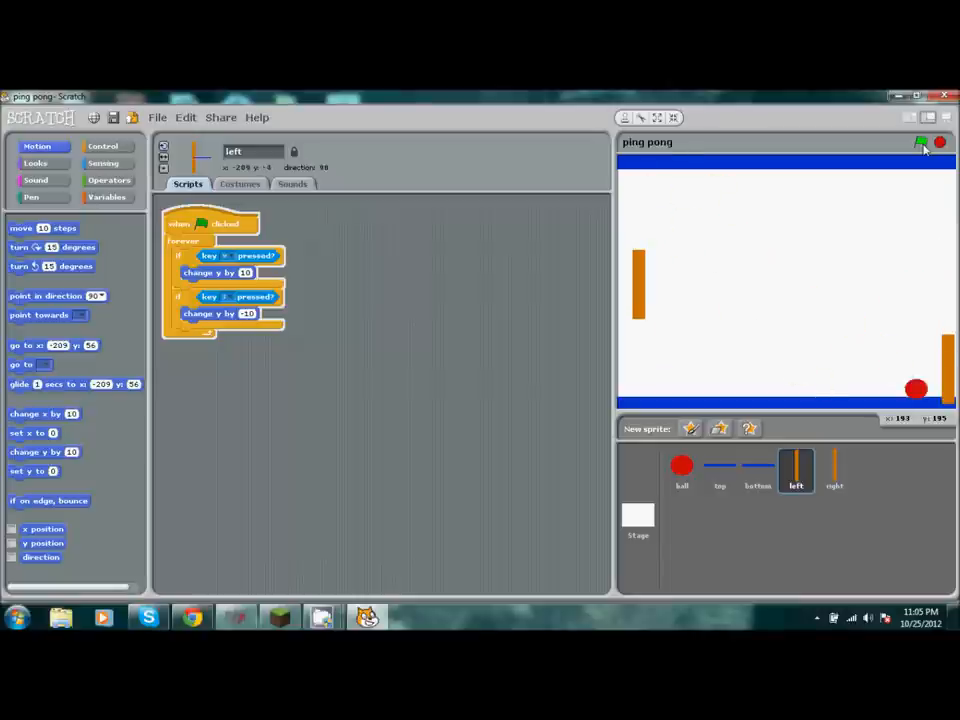
{"action": "left_click", "coordinate": [920, 143]}
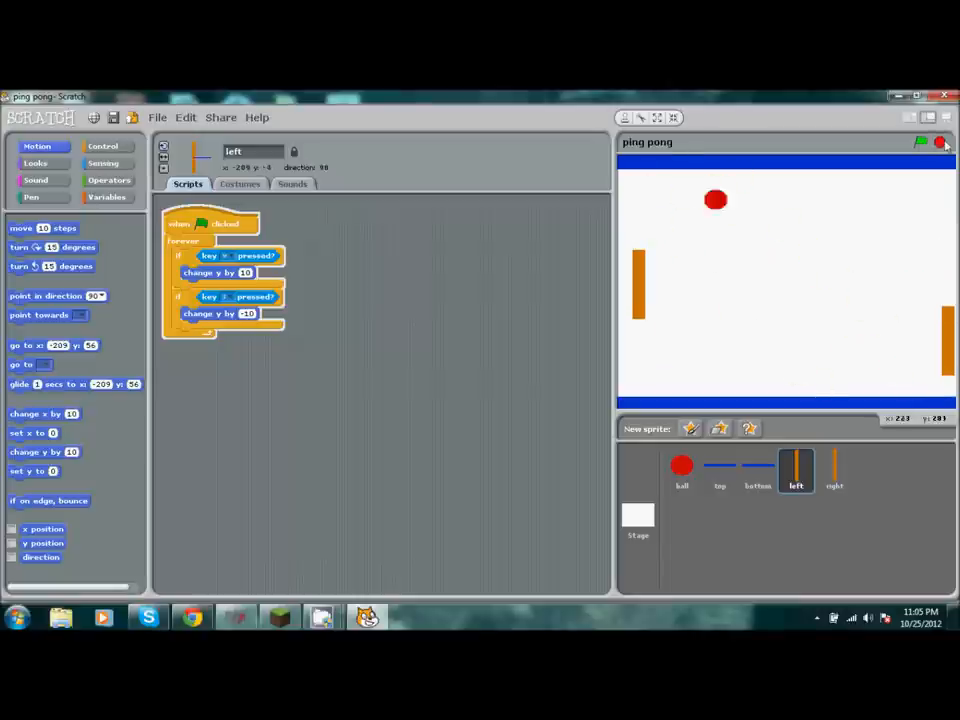
{"action": "left_click", "coordinate": [920, 142]}
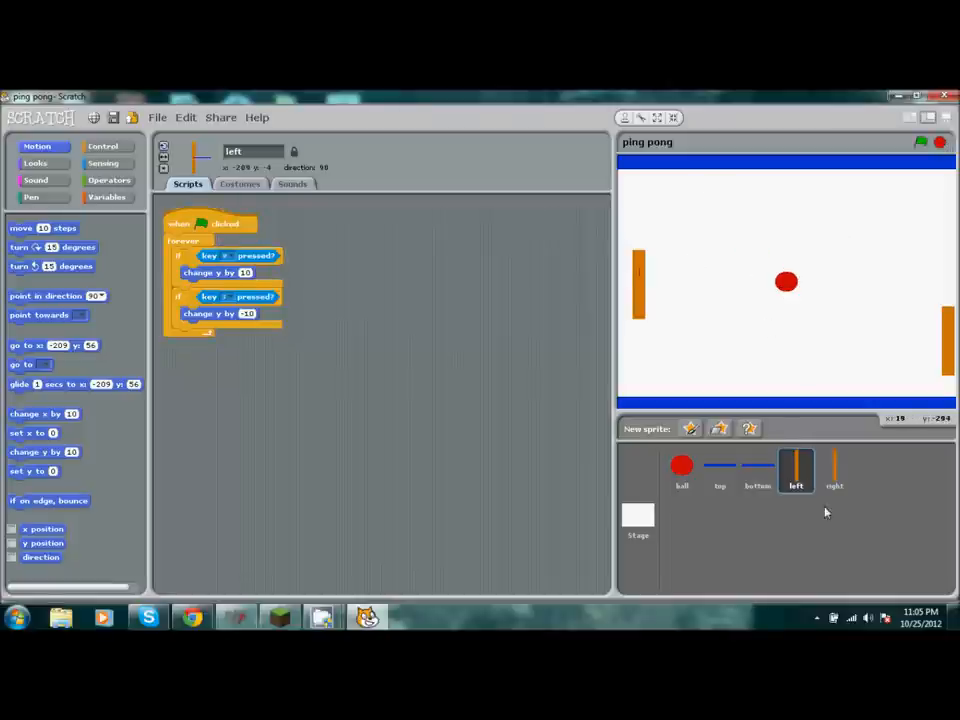
Browse the right paddle, ball and left paddle scripts, ending on the ball sprite.
{"action": "left_click", "coordinate": [834, 470]}
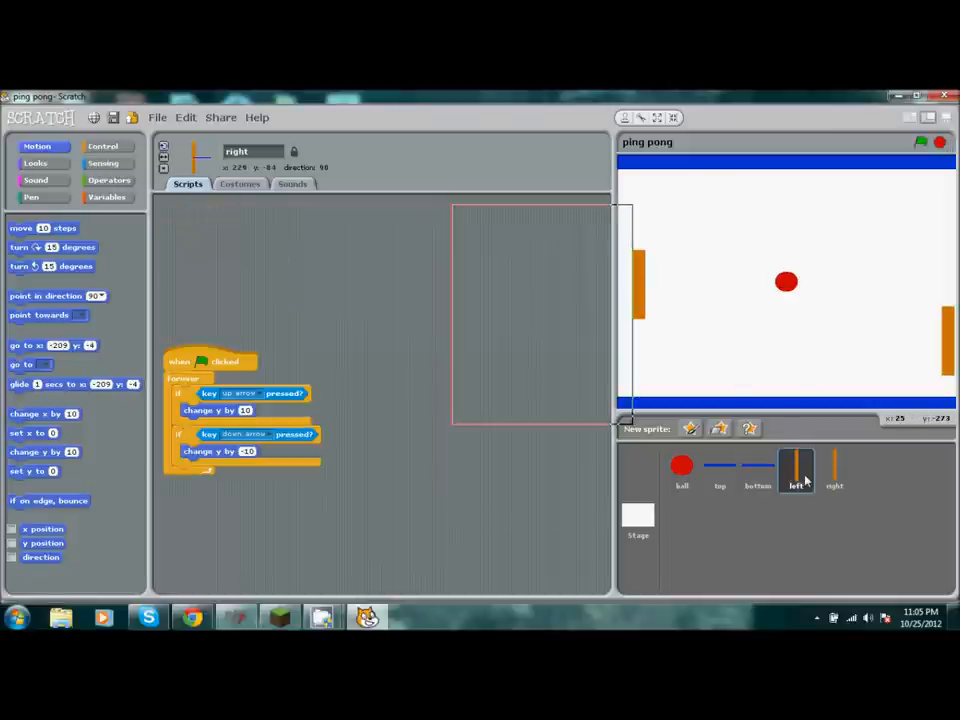
{"action": "left_click", "coordinate": [795, 470]}
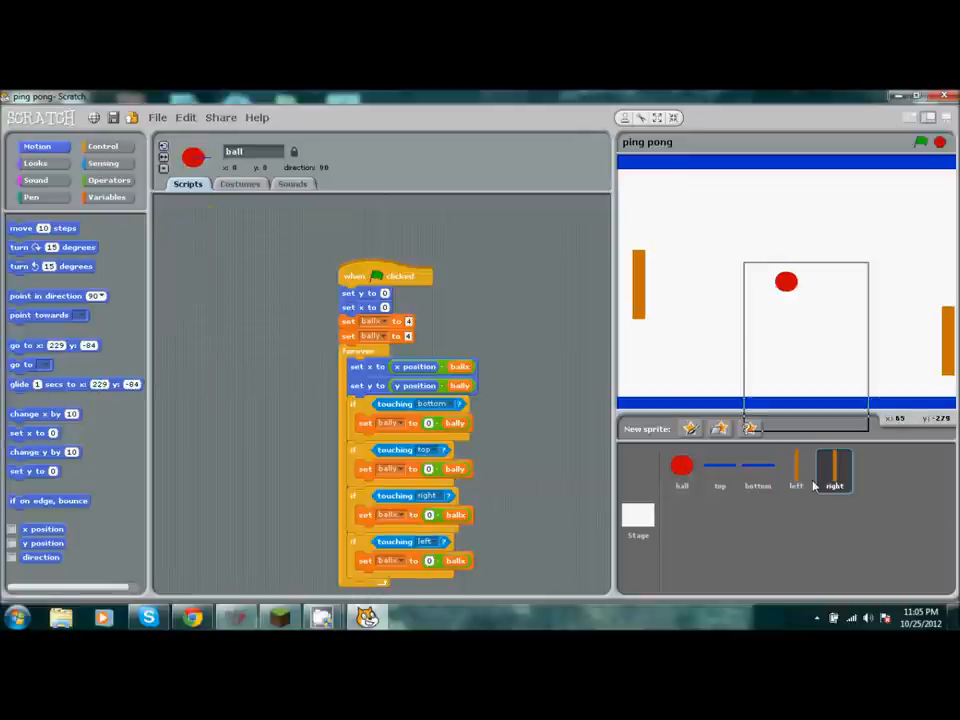
{"action": "left_click", "coordinate": [834, 470]}
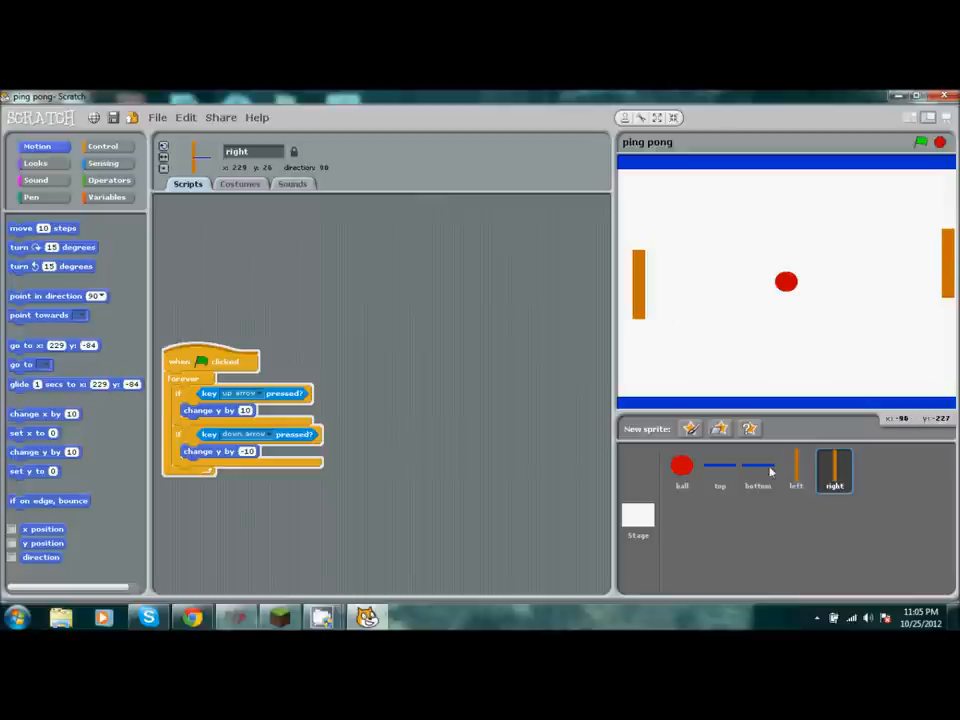
{"action": "left_click", "coordinate": [795, 470]}
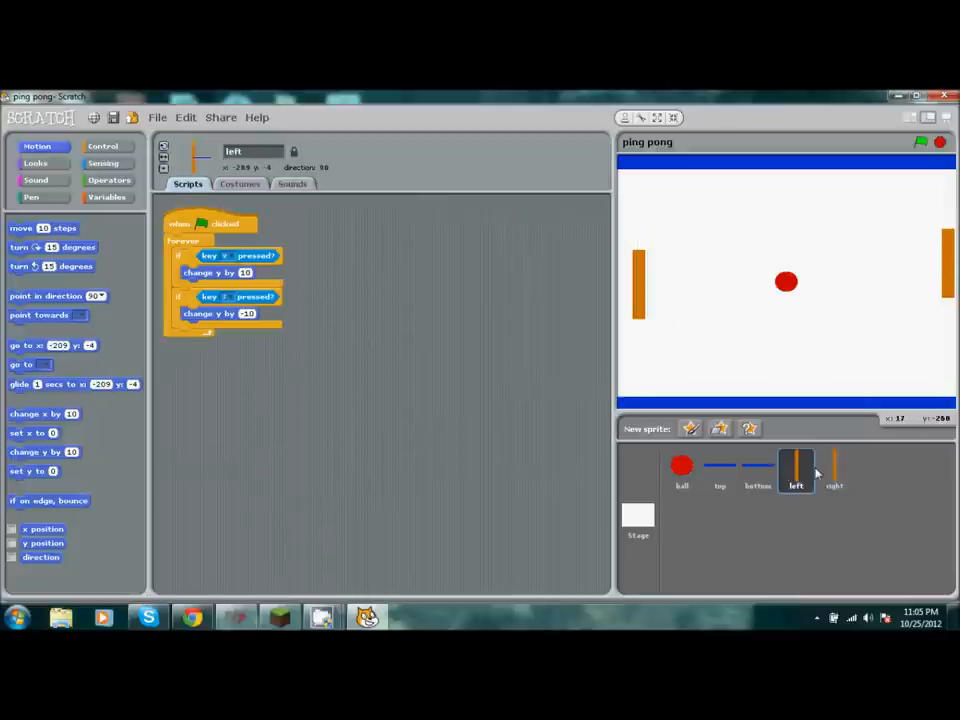
{"action": "left_click", "coordinate": [834, 470]}
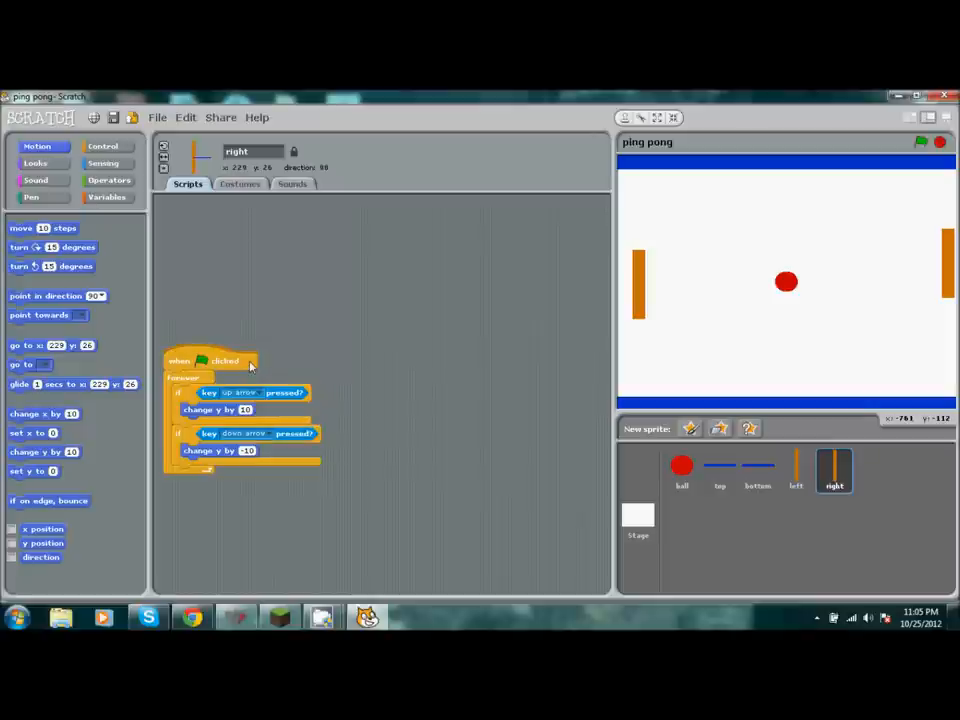
{"action": "left_click", "coordinate": [681, 470]}
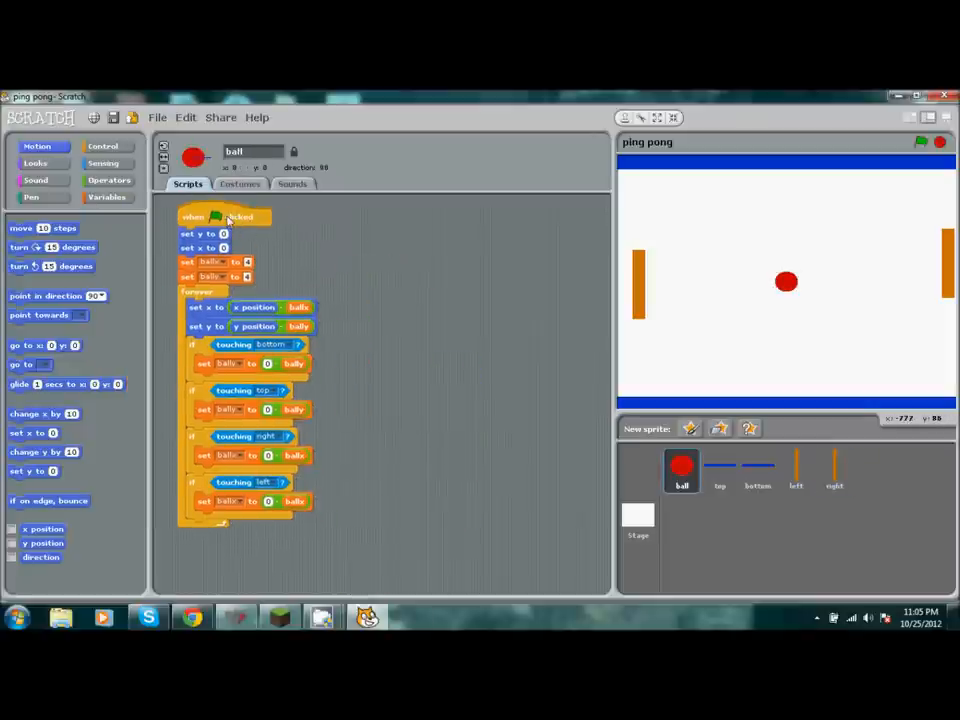
Copy the ball's bounce script into the left paddle, placed top-left with keyboard script beside it.
{"action": "left_click_drag", "start_coordinate": [222, 217], "coordinate": [355, 233]}
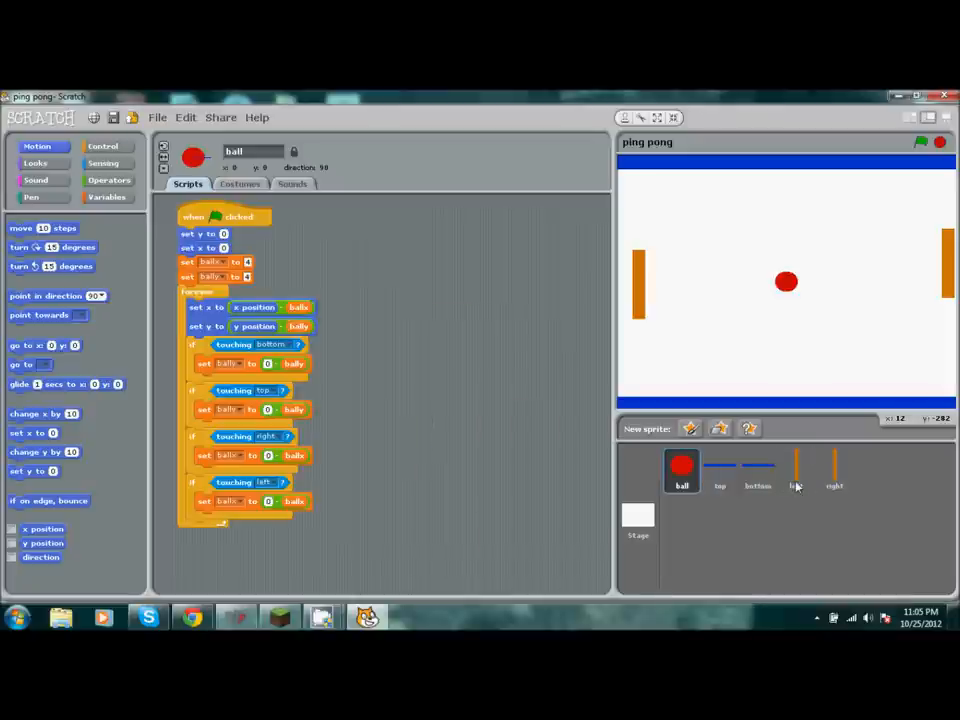
{"action": "left_click", "coordinate": [796, 470]}
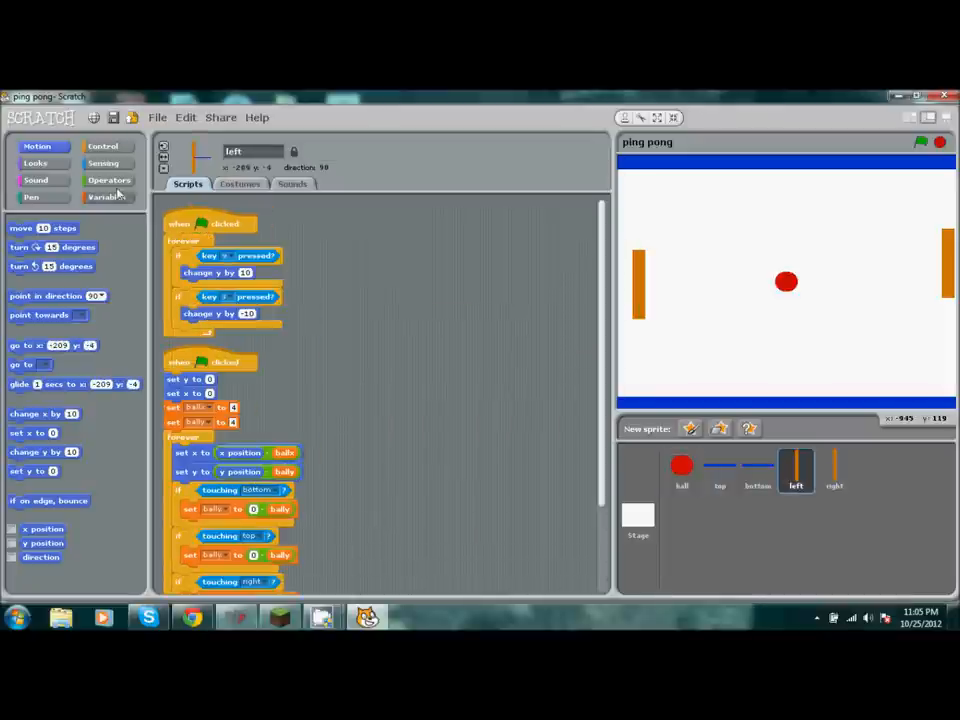
{"action": "left_click_drag", "start_coordinate": [210, 223], "coordinate": [415, 275]}
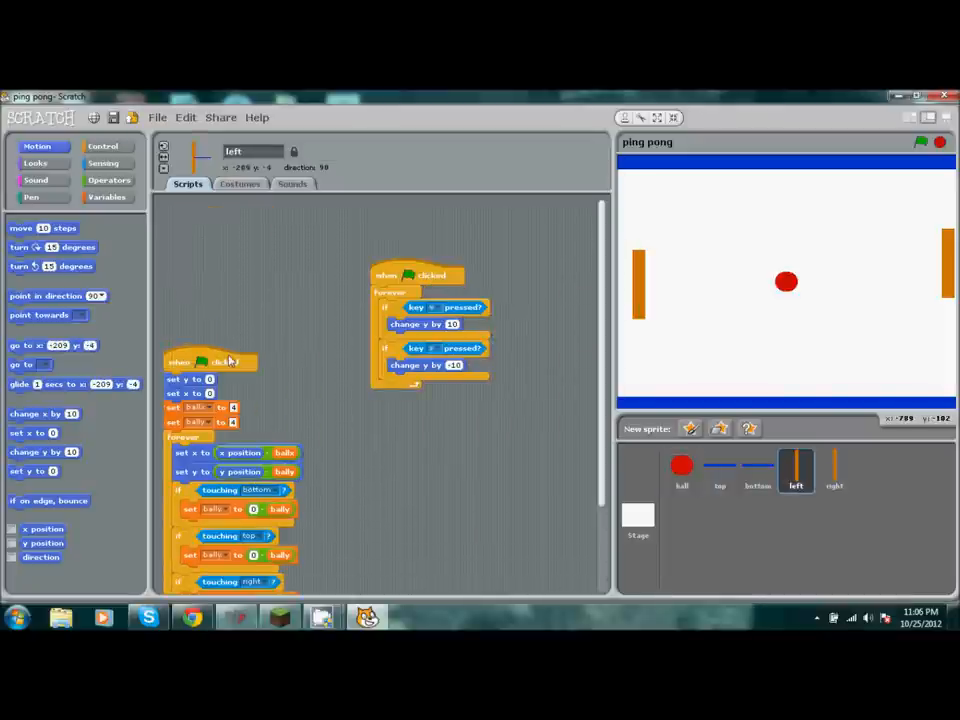
{"action": "left_click_drag", "start_coordinate": [210, 360], "coordinate": [228, 215]}
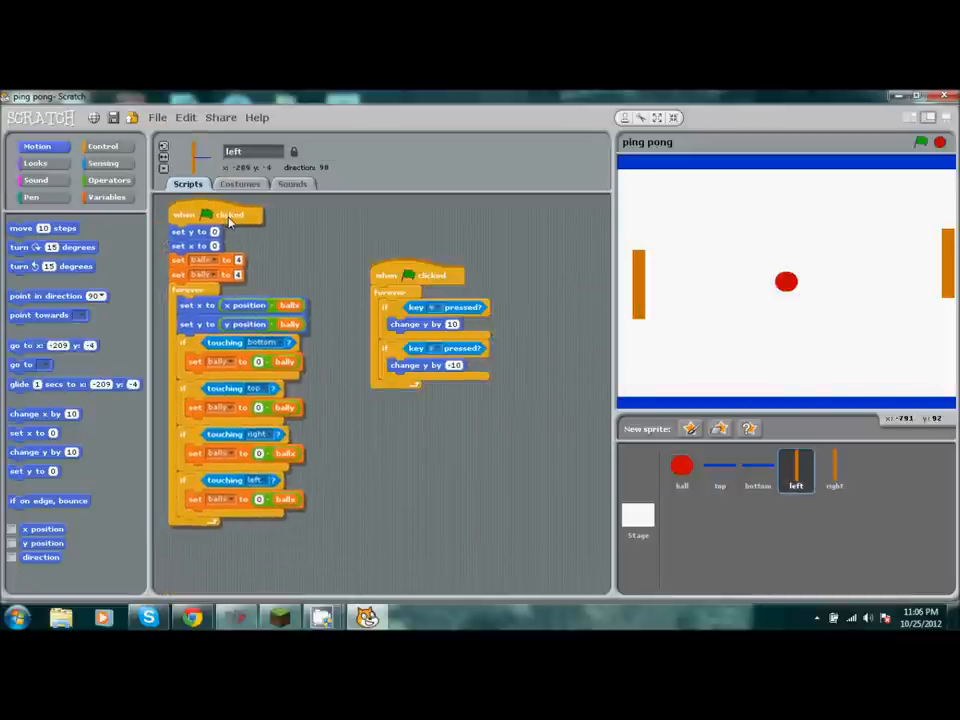
Delete the left paddle's keyboard script and remove the x position block from the copy.
{"action": "right_click", "coordinate": [470, 275]}
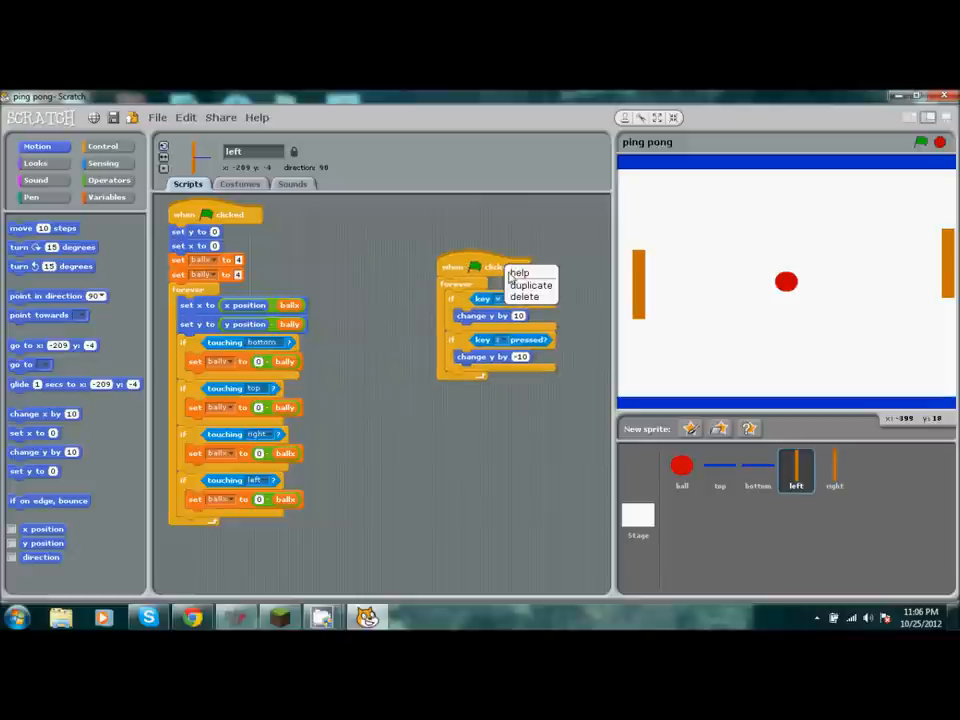
{"action": "left_click", "coordinate": [524, 297]}
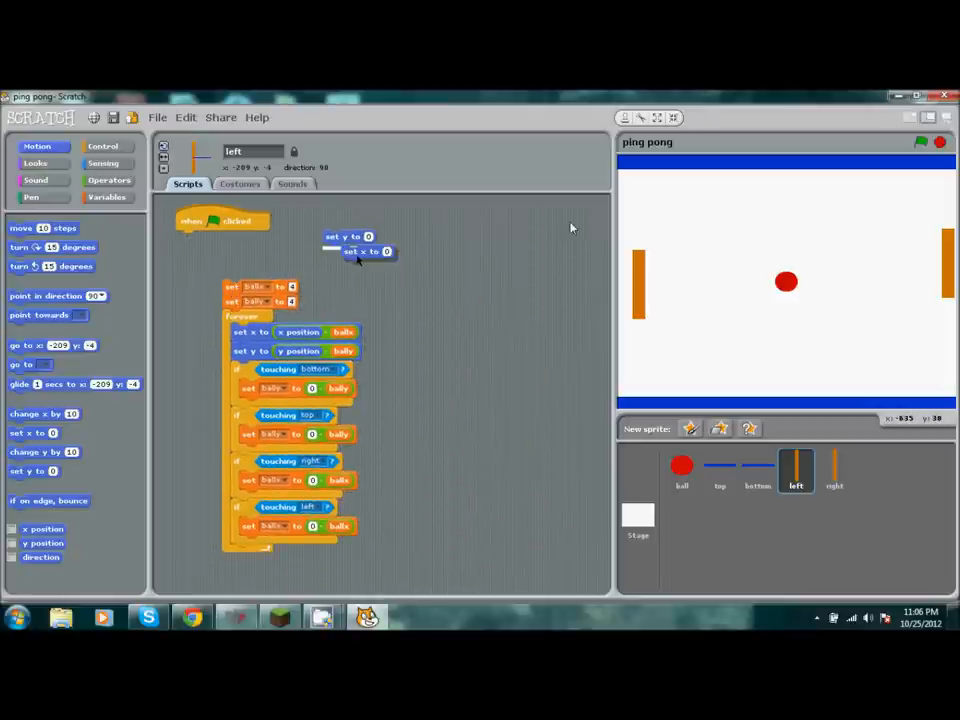
{"action": "left_click_drag", "start_coordinate": [357, 251], "coordinate": [537, 222]}
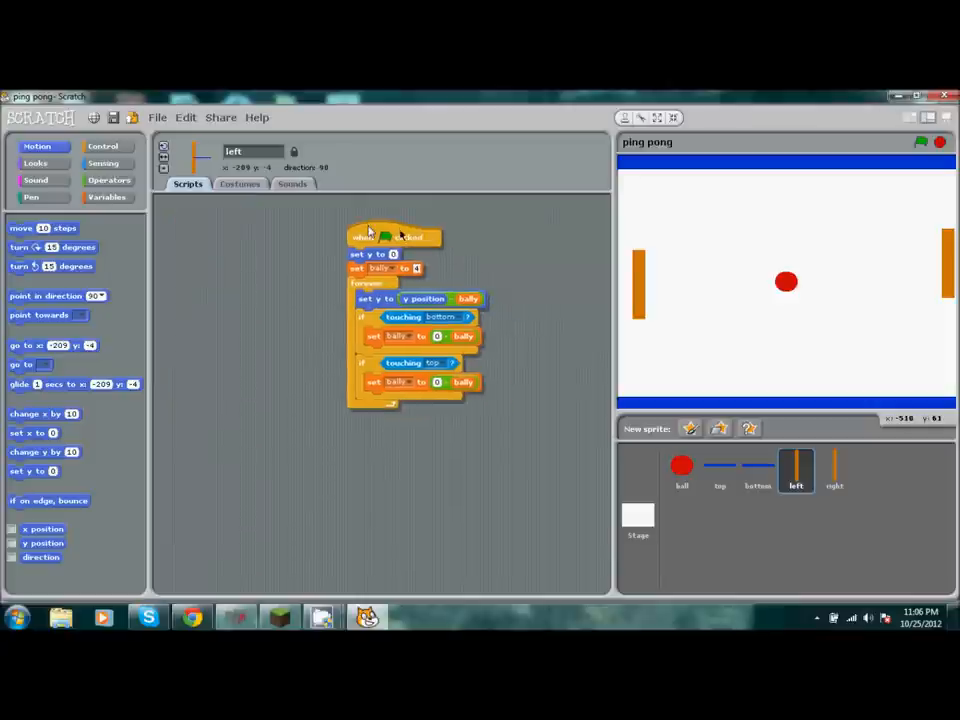
Make a 'computer y' variable available to all sprites.
{"action": "left_click", "coordinate": [107, 197]}
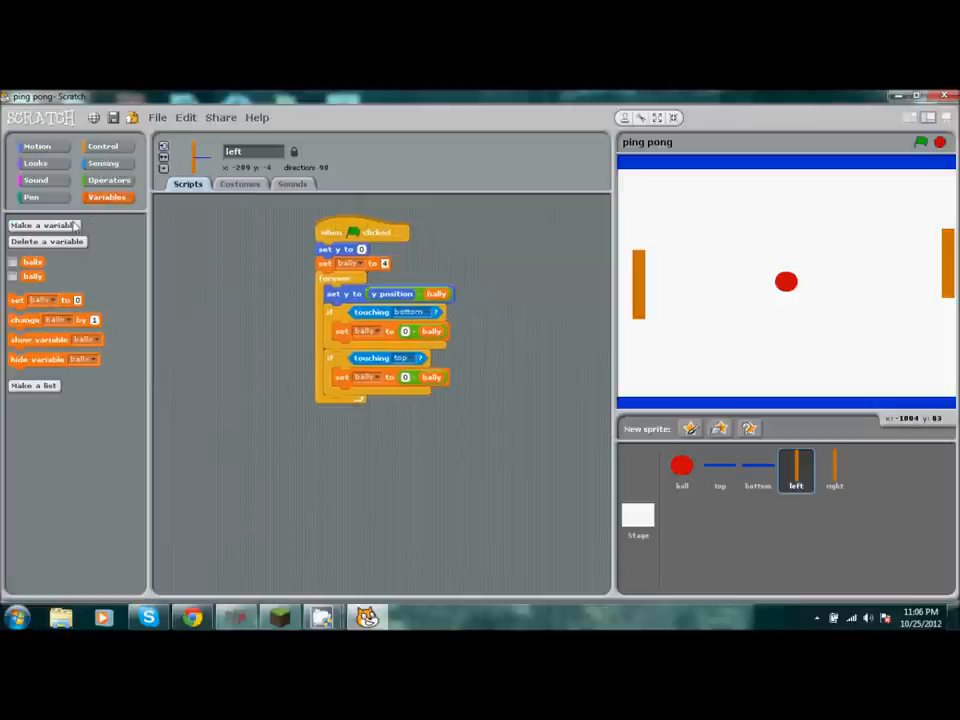
{"action": "left_click", "coordinate": [41, 224]}
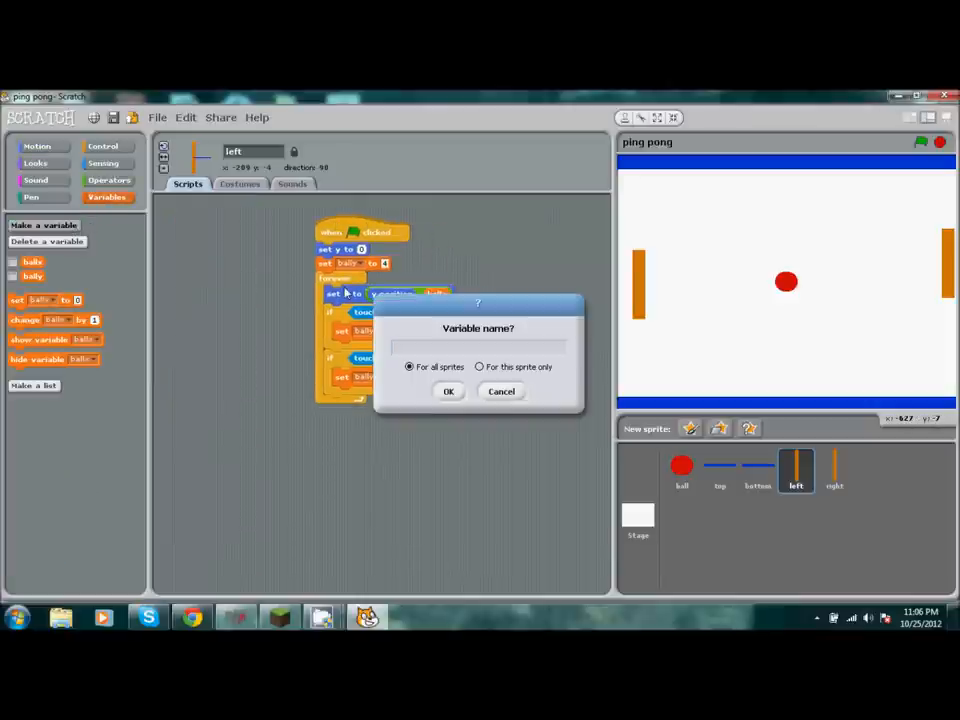
{"action": "type", "text": "c"}
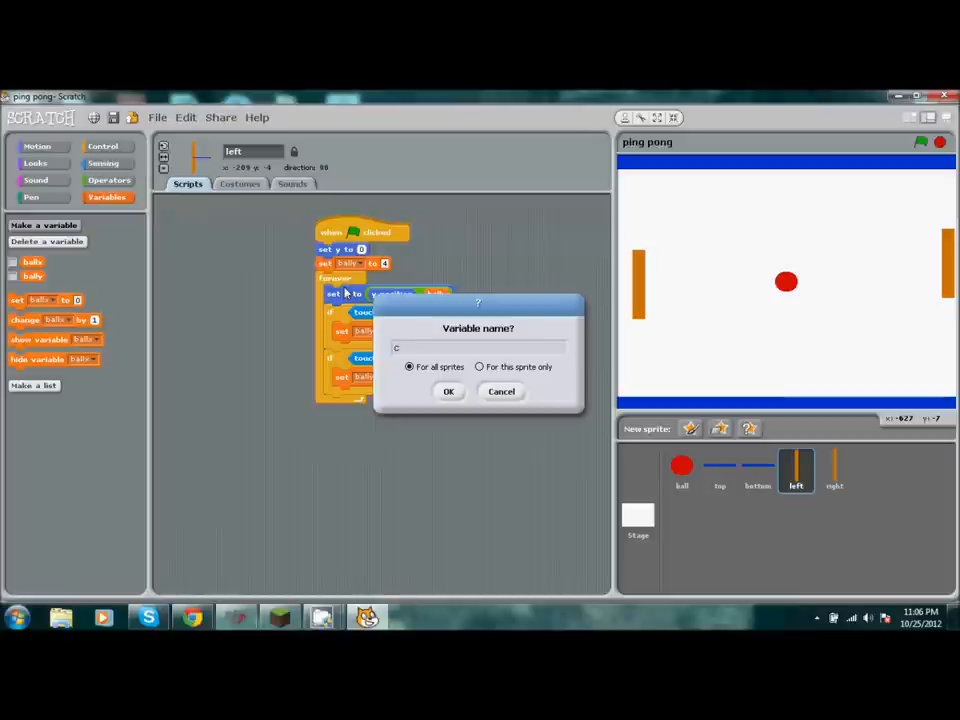
{"action": "type", "text": "ompu"}
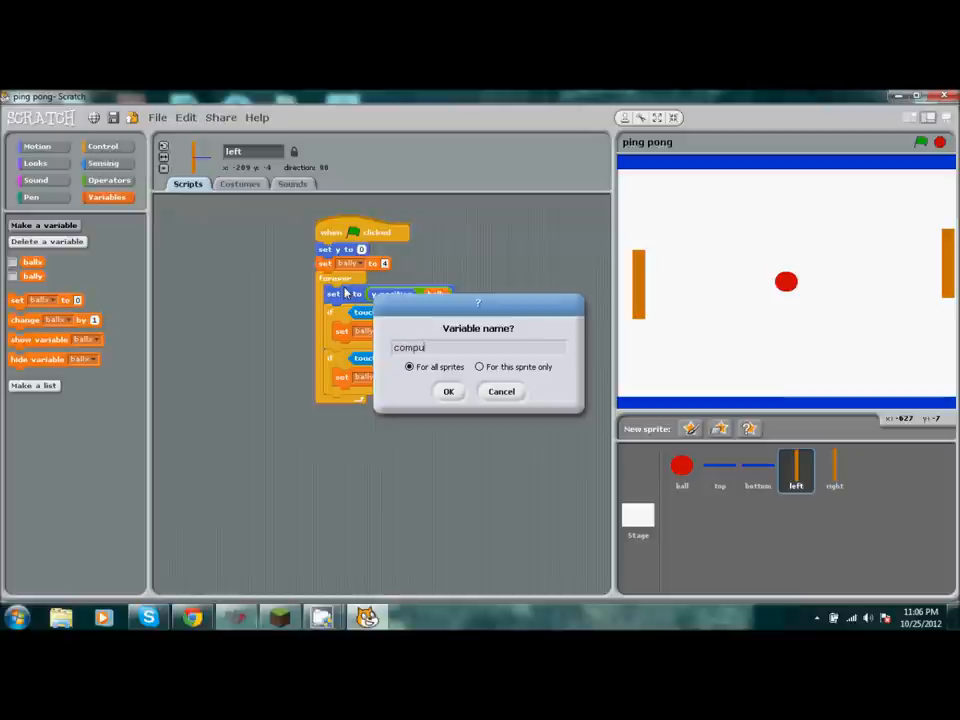
{"action": "type", "text": "ter y"}
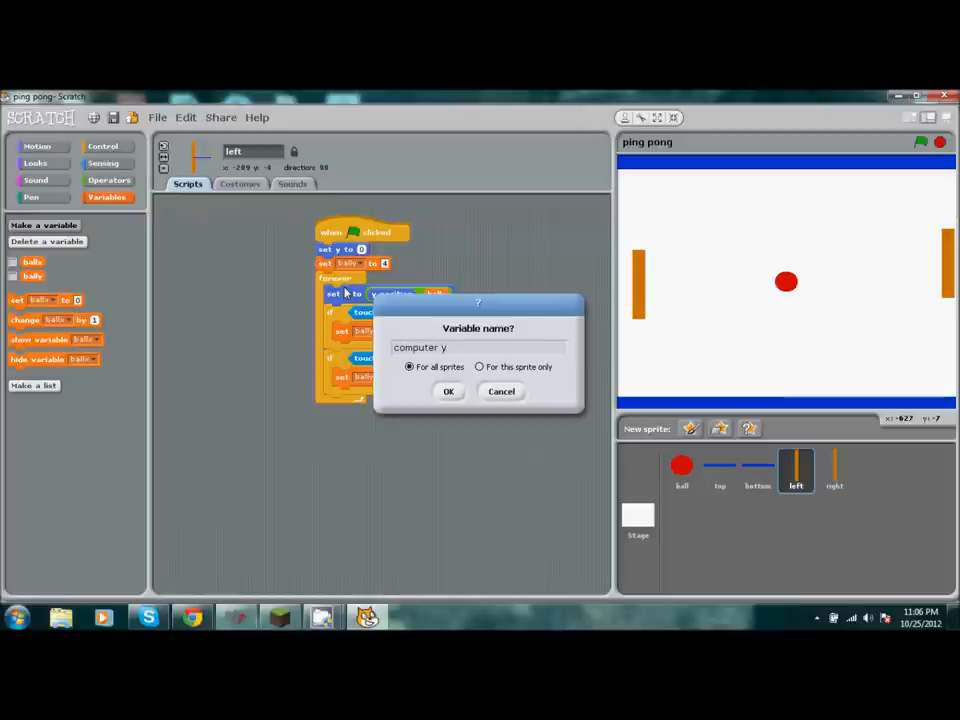
{"action": "left_click", "coordinate": [448, 391]}
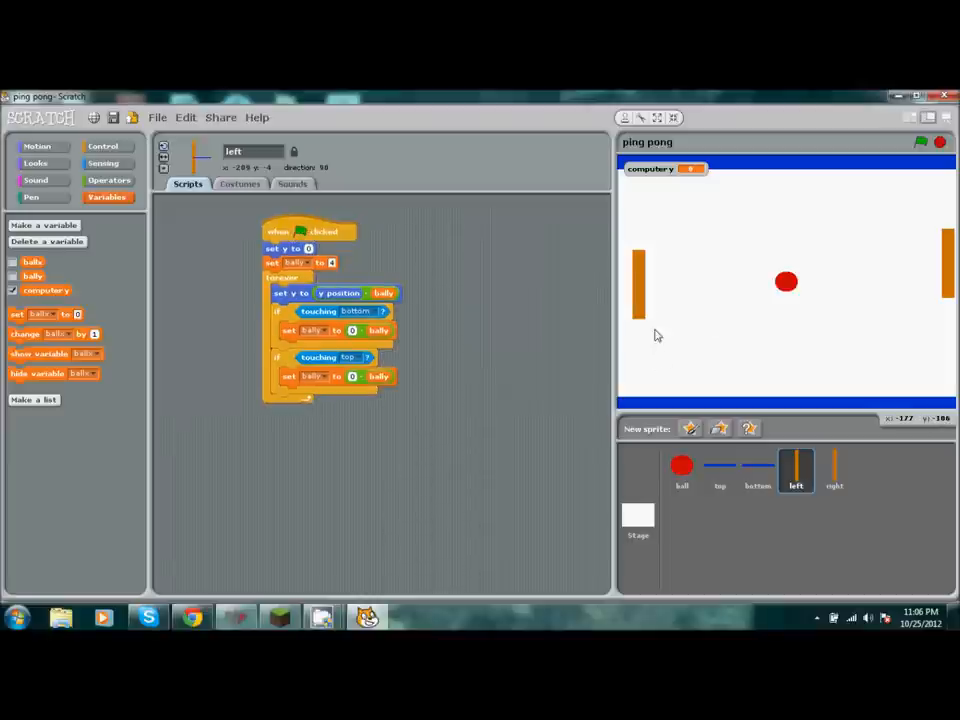
{"action": "mouse_move", "coordinate": [655, 175]}
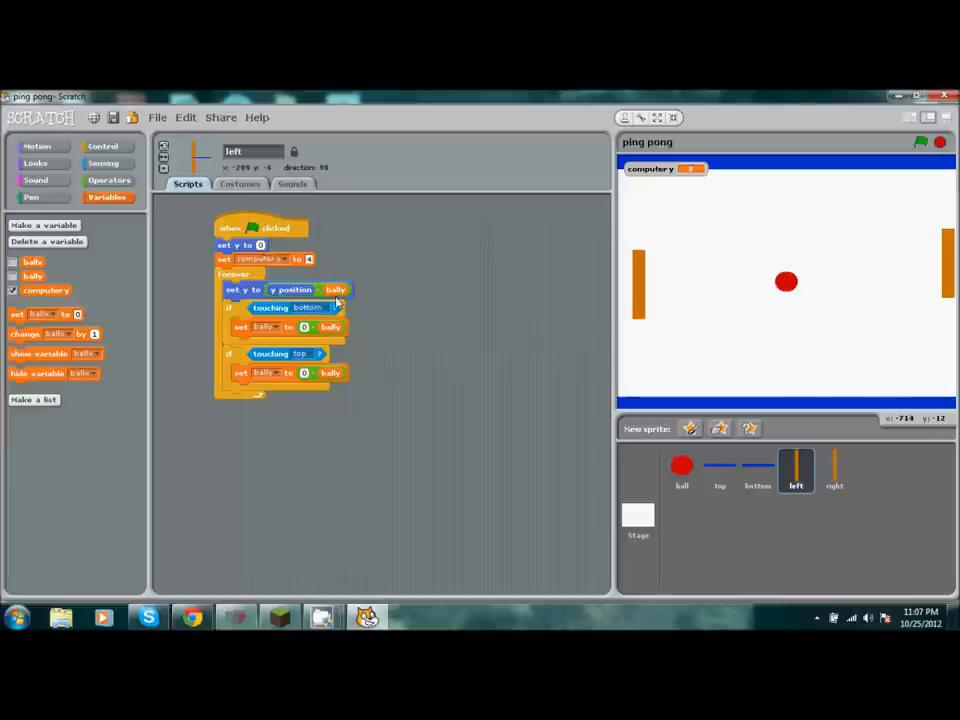
Swap bally for computer y in the y position reporter and bounce set-block.
{"action": "left_click_drag", "start_coordinate": [335, 289], "coordinate": [462, 289]}
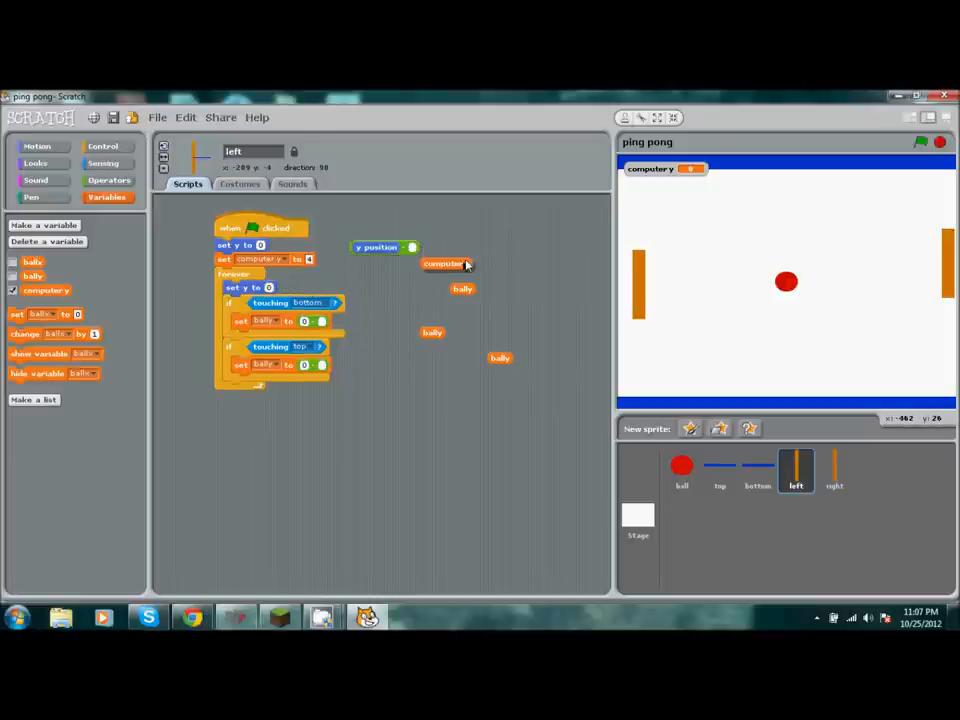
{"action": "left_click_drag", "start_coordinate": [445, 263], "coordinate": [335, 283]}
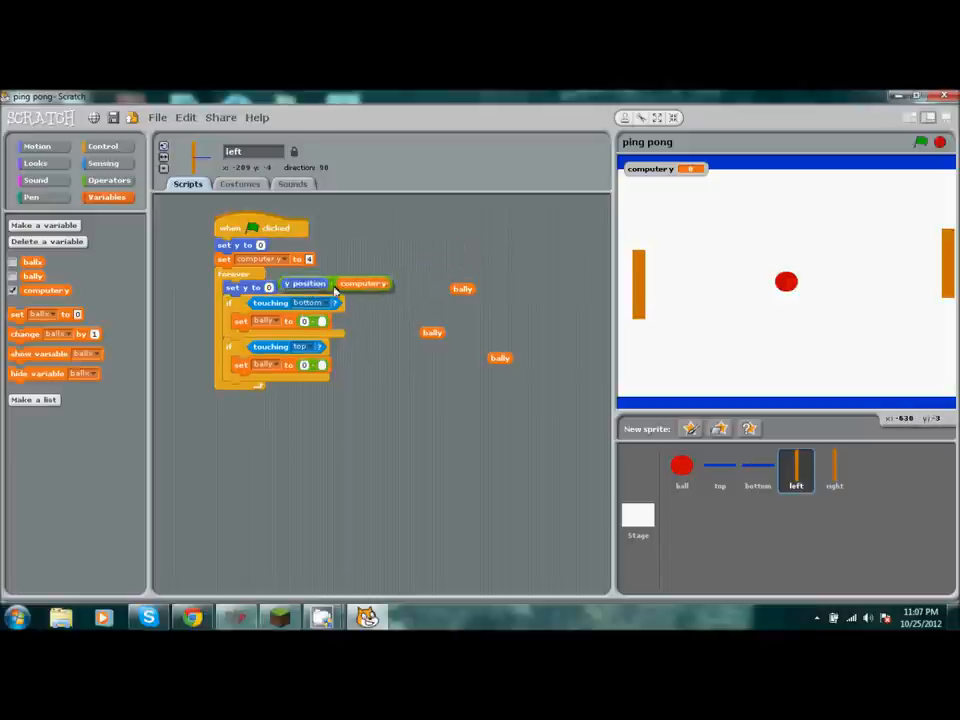
{"action": "left_click_drag", "start_coordinate": [363, 284], "coordinate": [485, 365]}
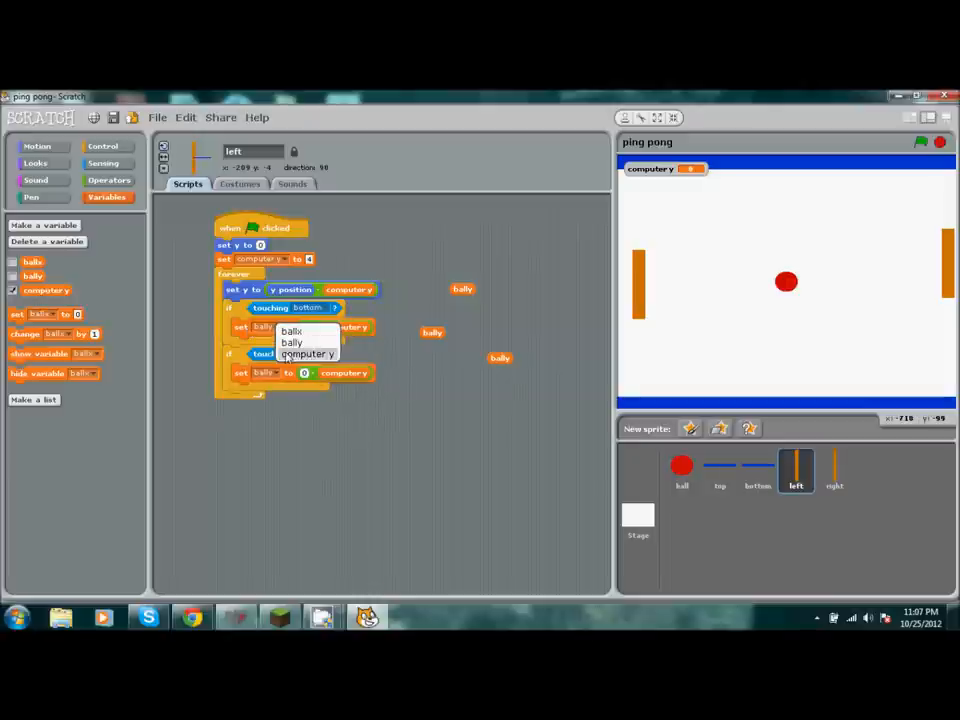
{"action": "left_click", "coordinate": [307, 354]}
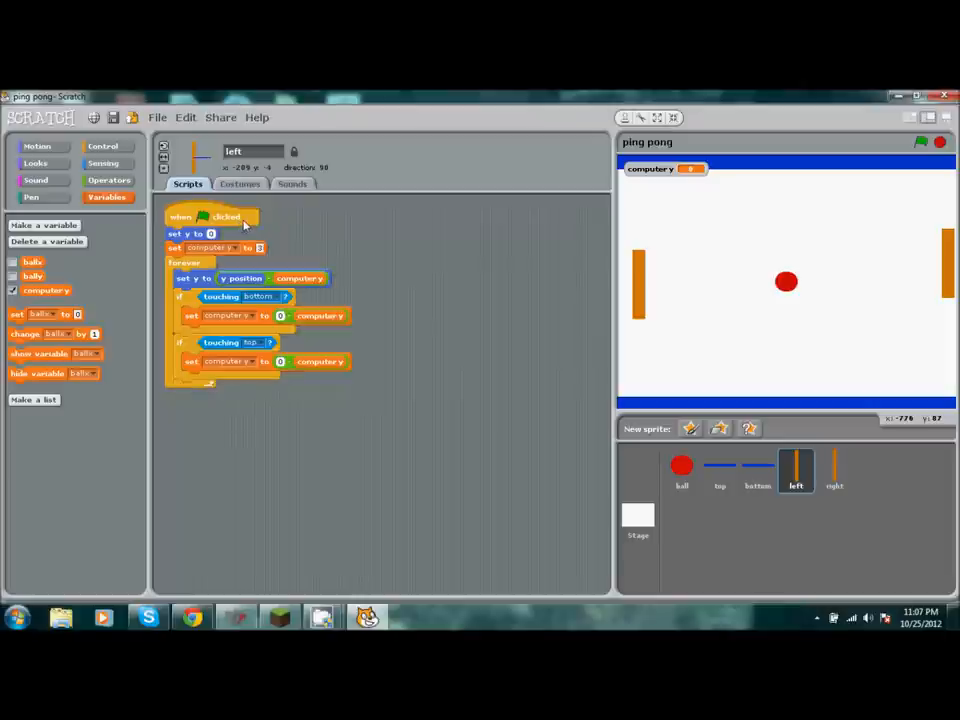
{"action": "mouse_move", "coordinate": [821, 192]}
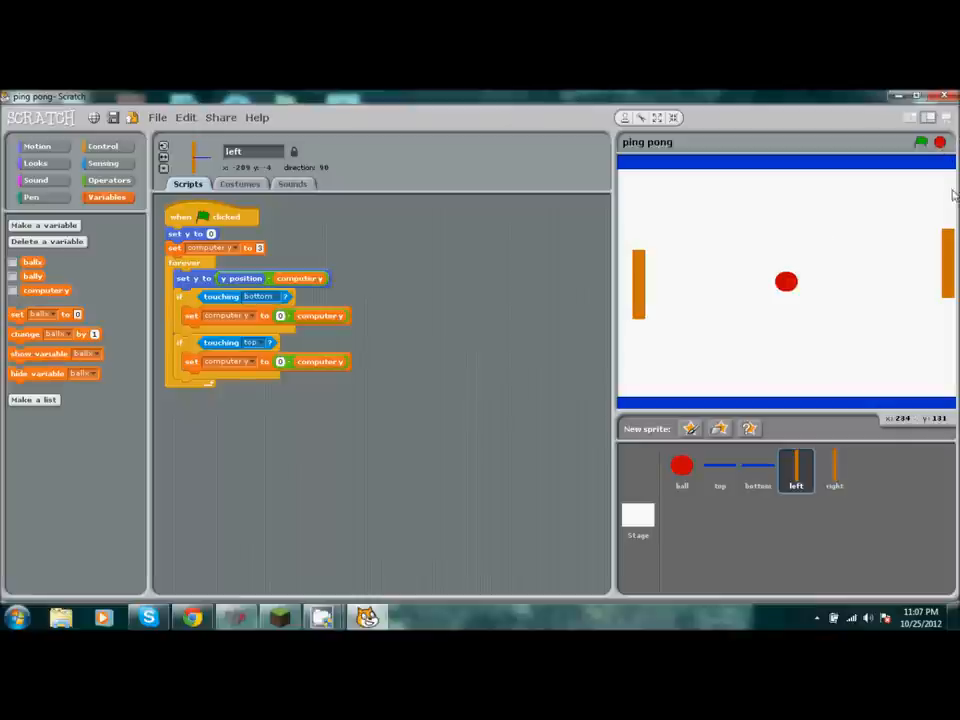
{"action": "mouse_move", "coordinate": [950, 120]}
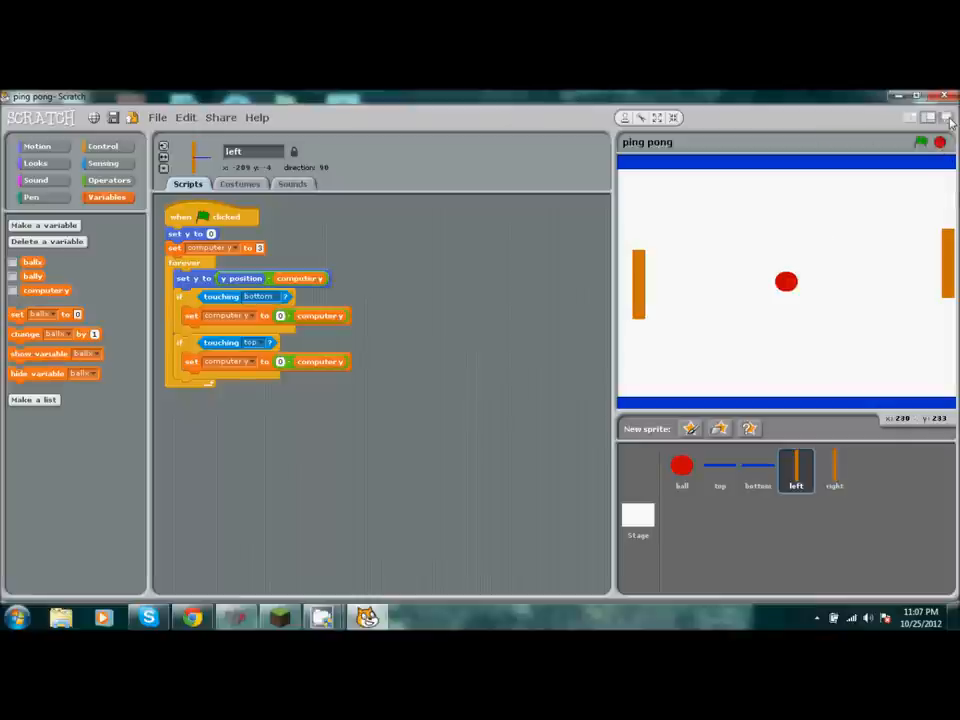